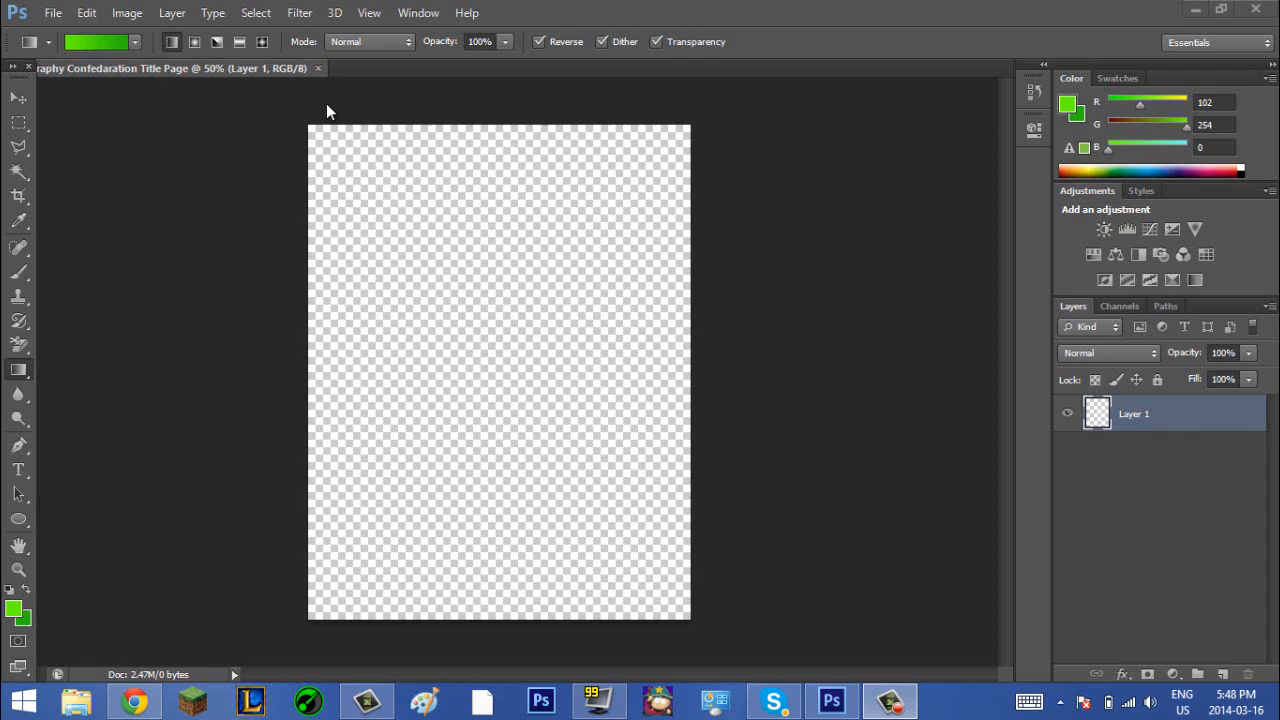
{"action": "mouse_move", "coordinate": [138, 138]}
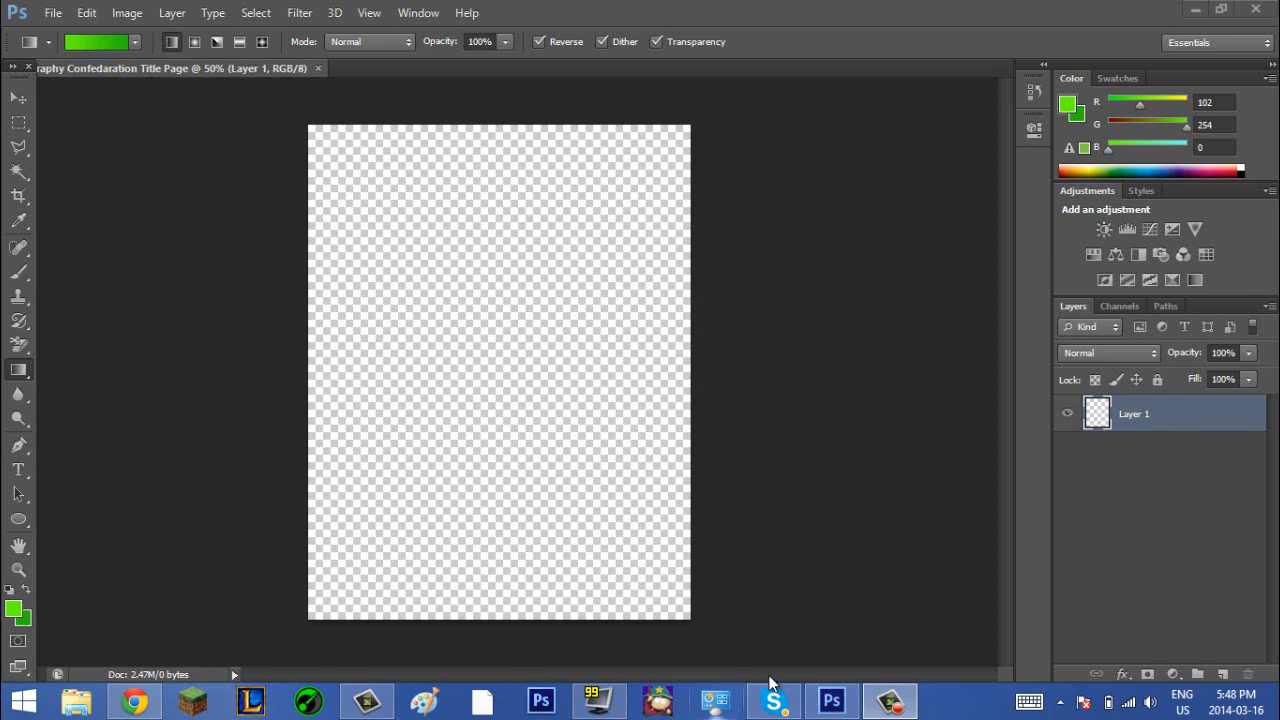
{"action": "mouse_move", "coordinate": [204, 248]}
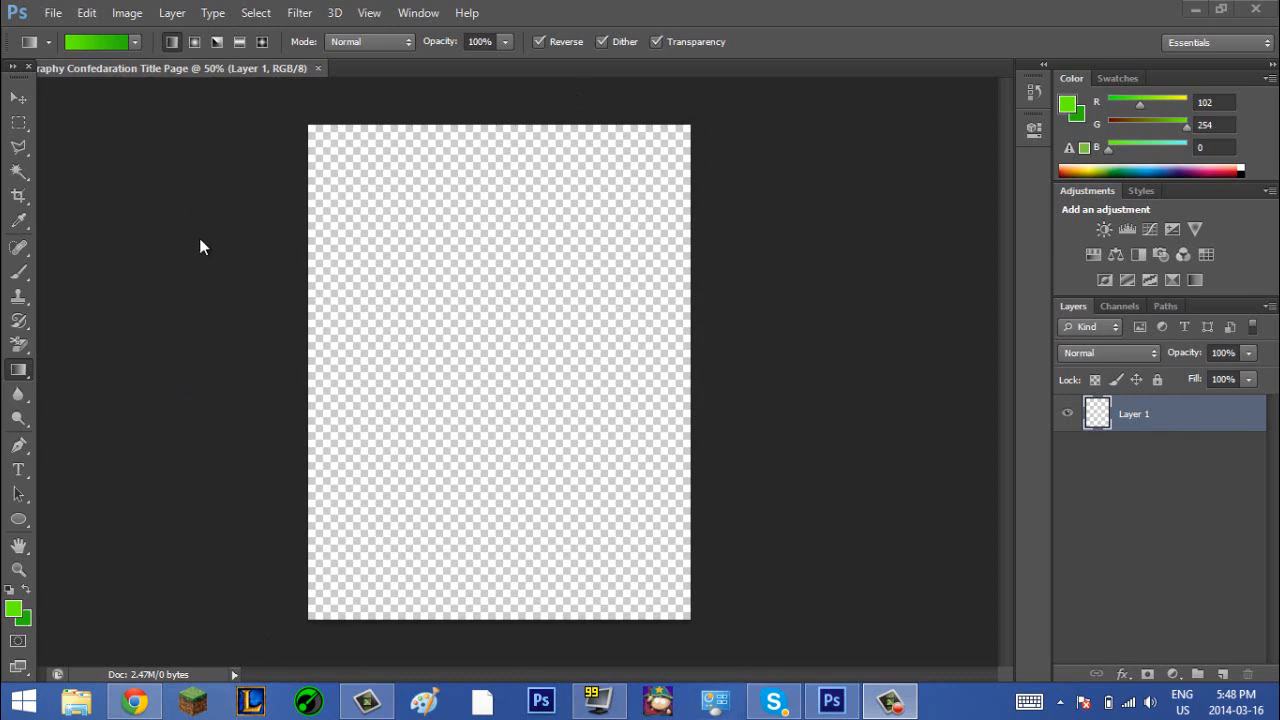
{"action": "mouse_move", "coordinate": [832, 16]}
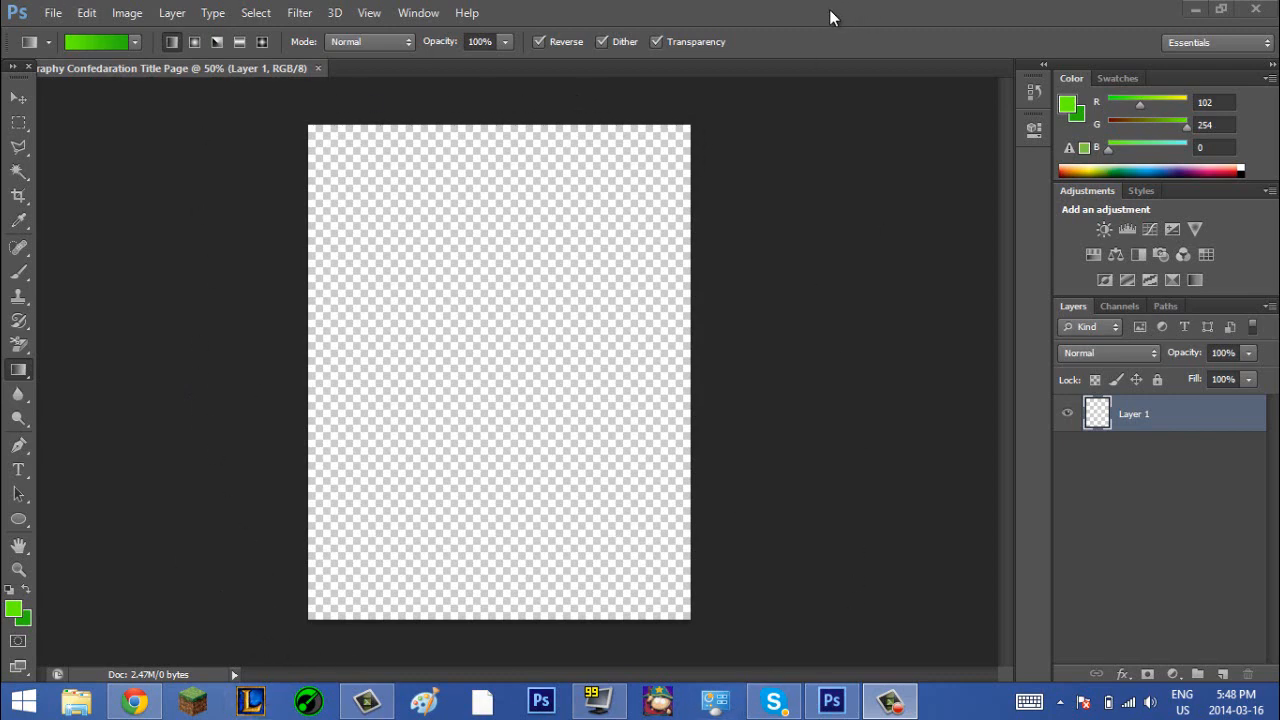
{"action": "mouse_move", "coordinate": [64, 404]}
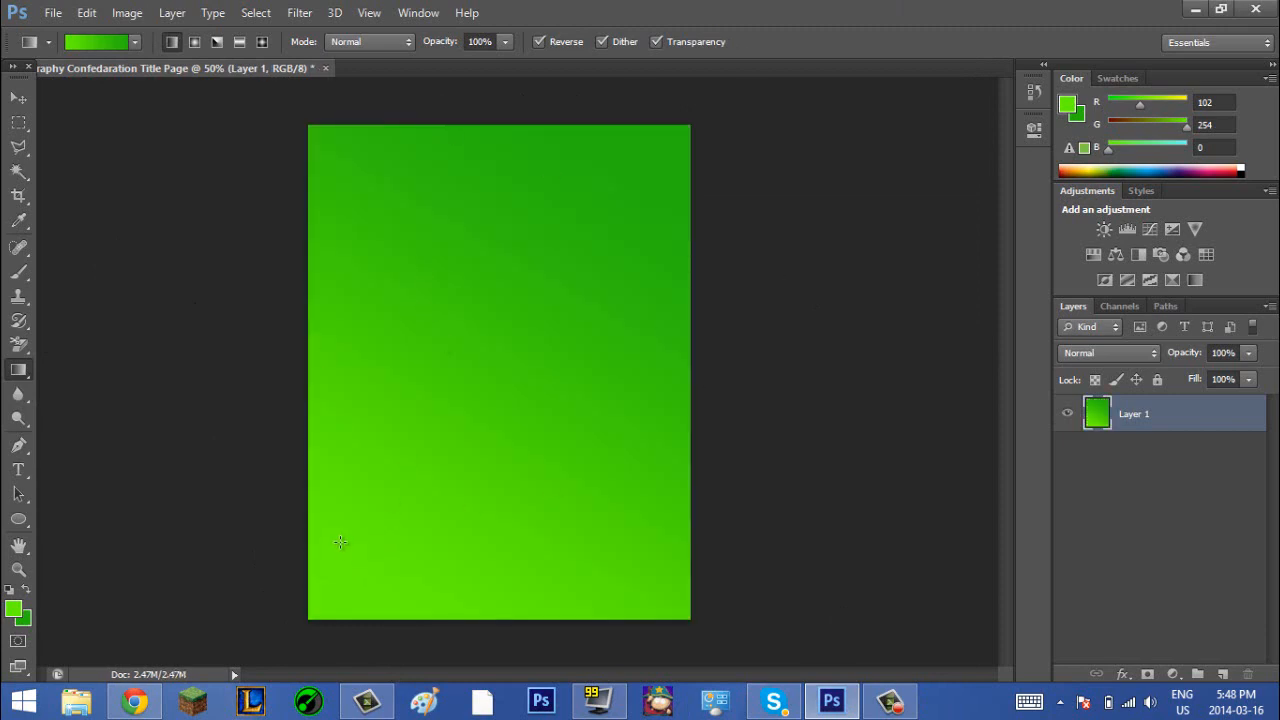
{"action": "mouse_move", "coordinate": [656, 224]}
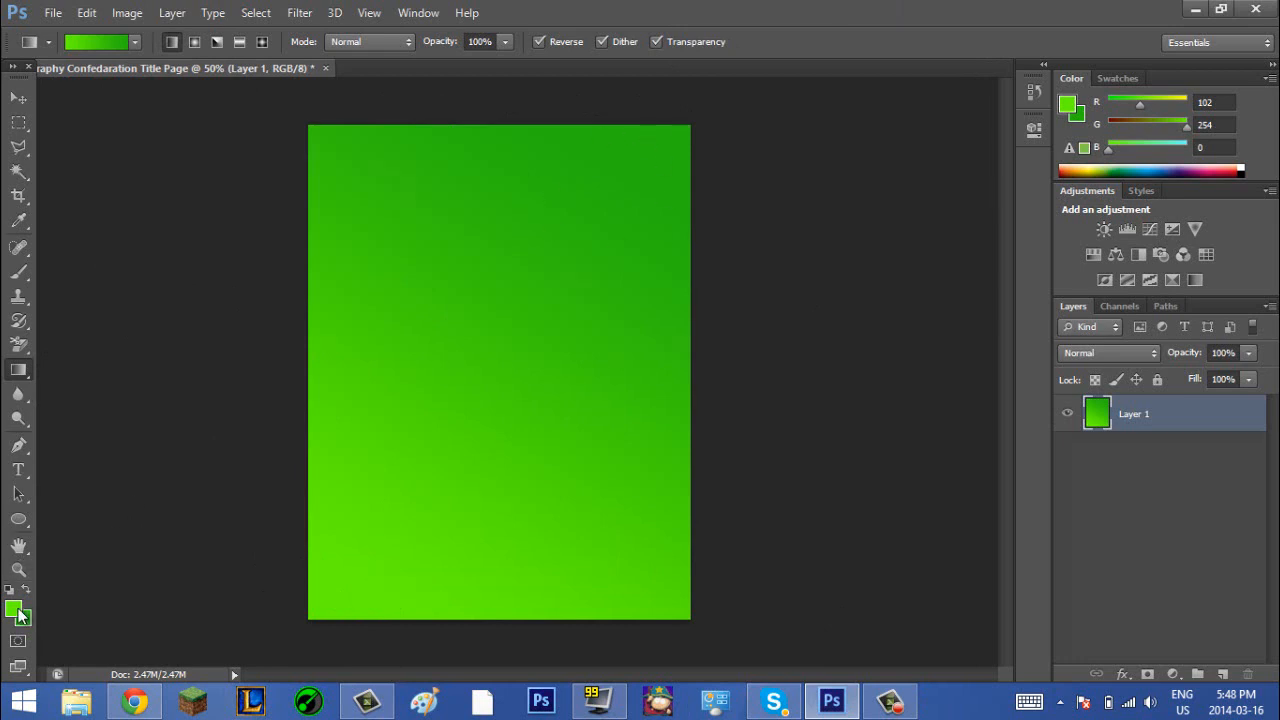
- Explore the foreground Color Picker twice without committing, keeping the green for now
{"action": "left_click", "coordinate": [18, 610]}
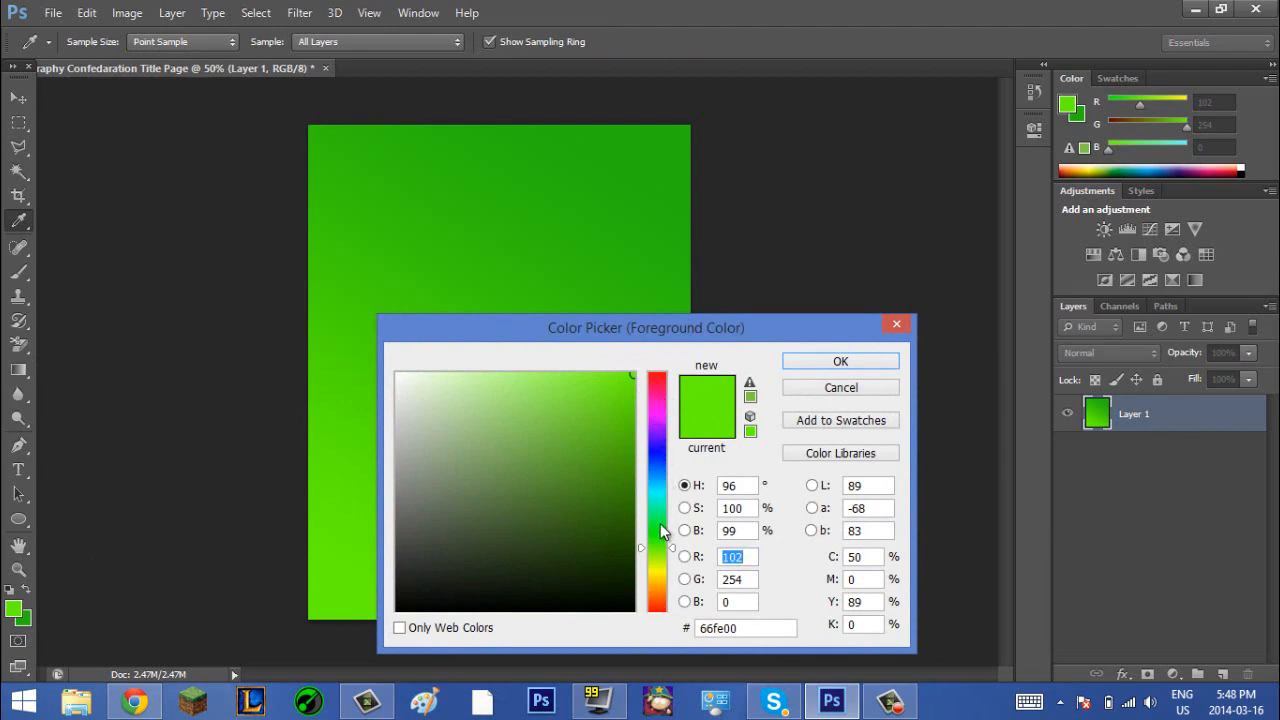
{"action": "left_click_drag", "start_coordinate": [656, 530], "coordinate": [656, 544]}
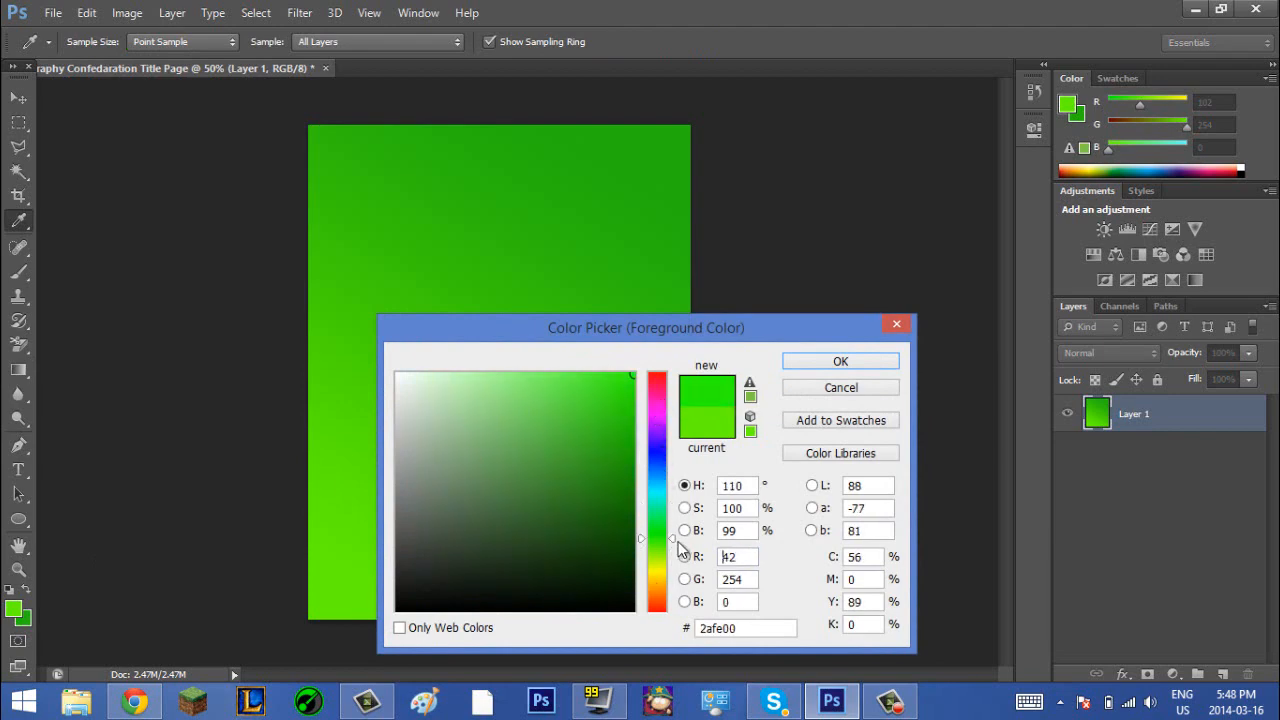
{"action": "left_click", "coordinate": [840, 360]}
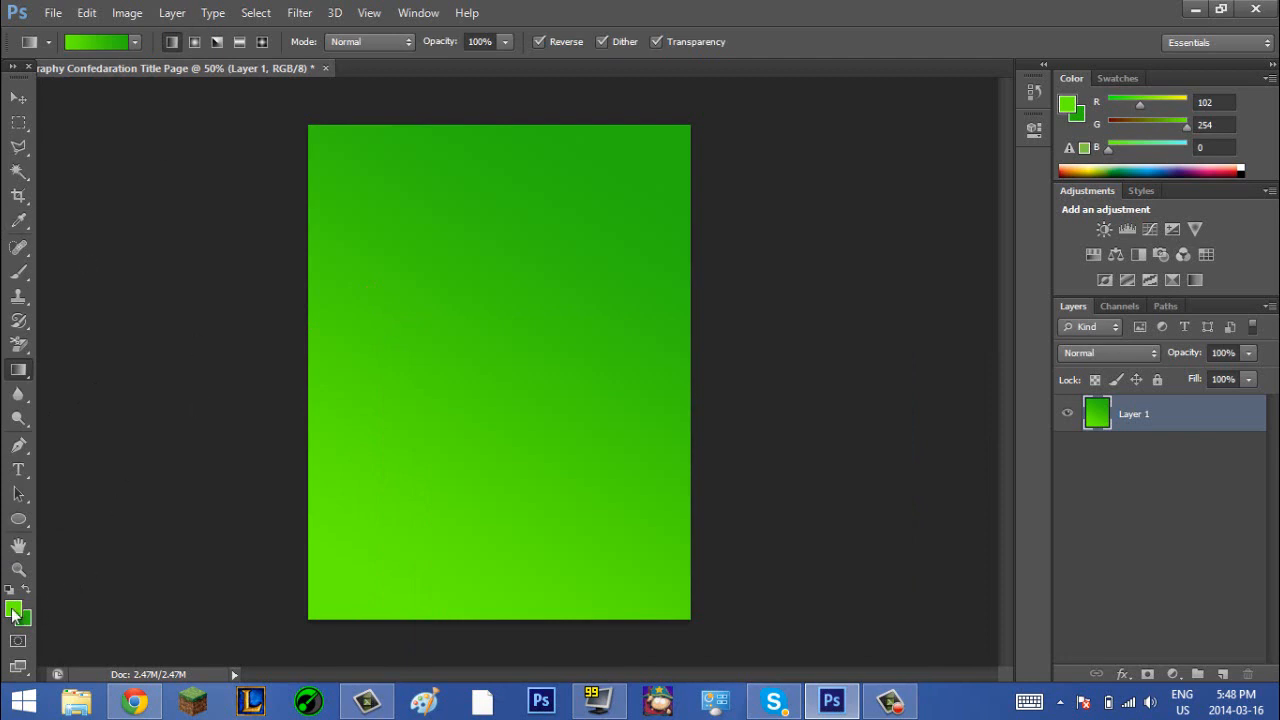
{"action": "left_click", "coordinate": [16, 612]}
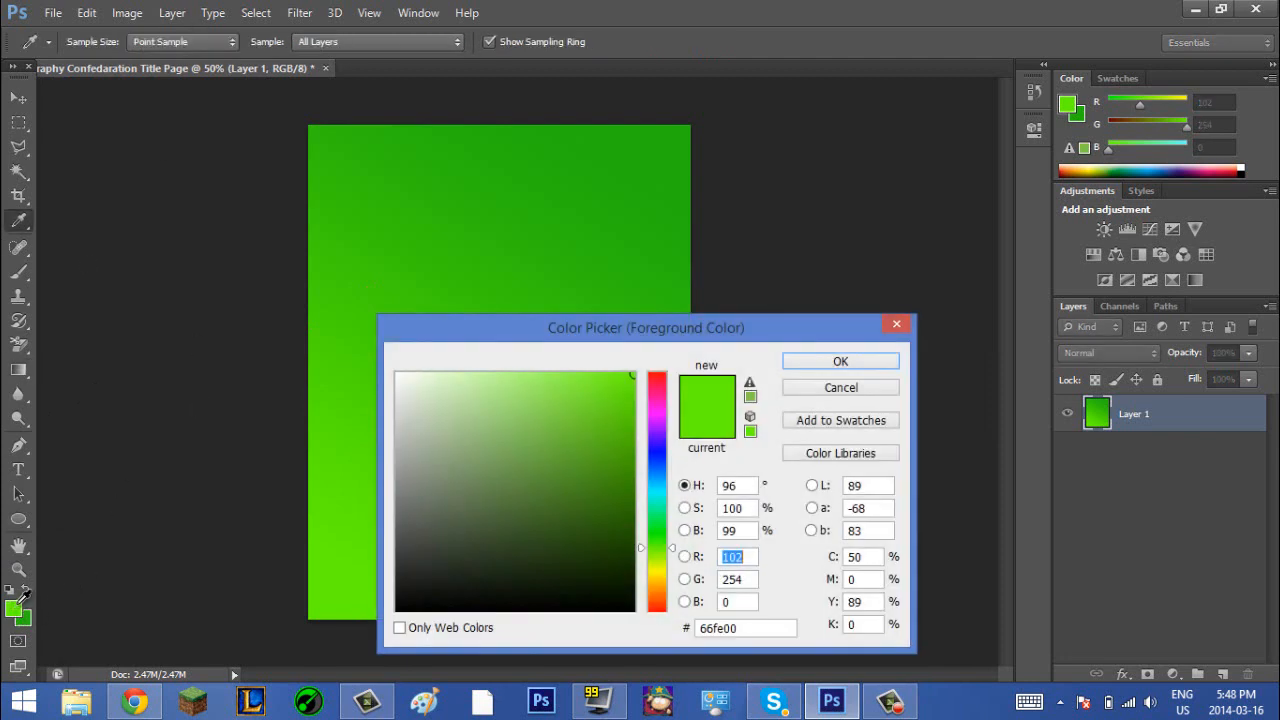
{"action": "left_click", "coordinate": [840, 360]}
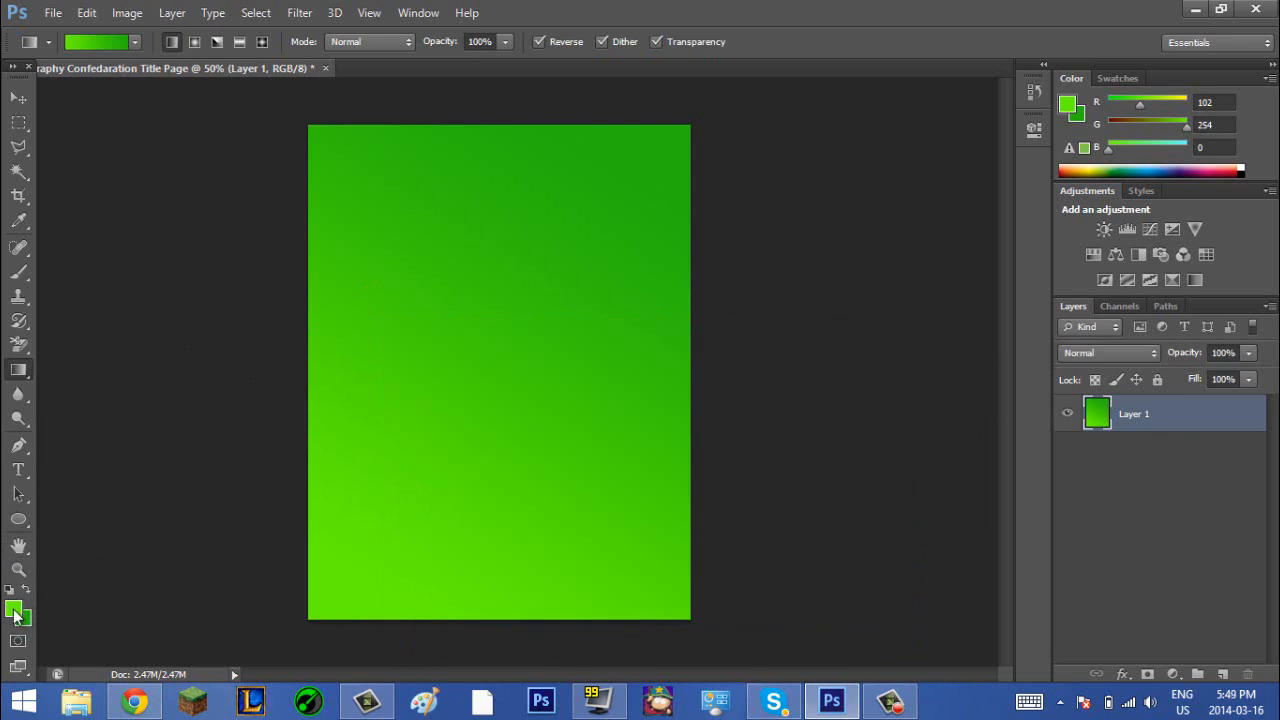
- Set the foreground colour to a light brown, about R154 G121 B70
{"action": "left_click", "coordinate": [16, 614]}
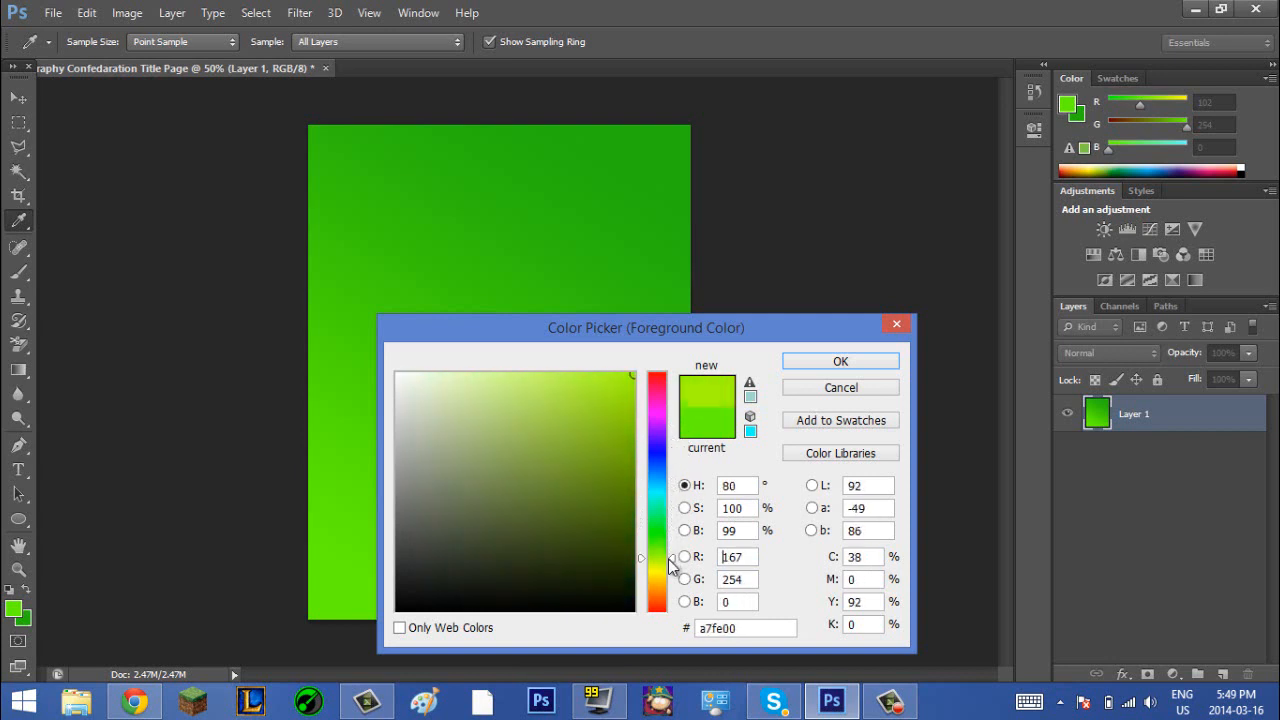
{"action": "left_click", "coordinate": [570, 550]}
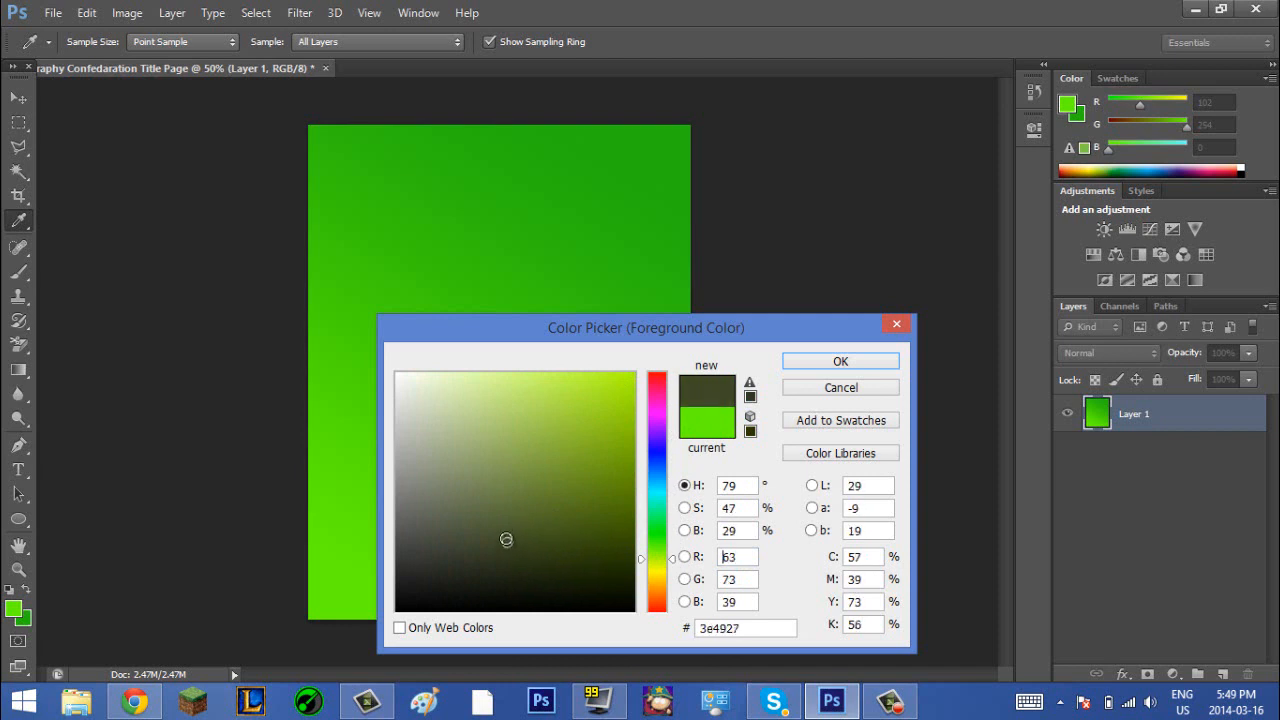
{"action": "left_click", "coordinate": [476, 496]}
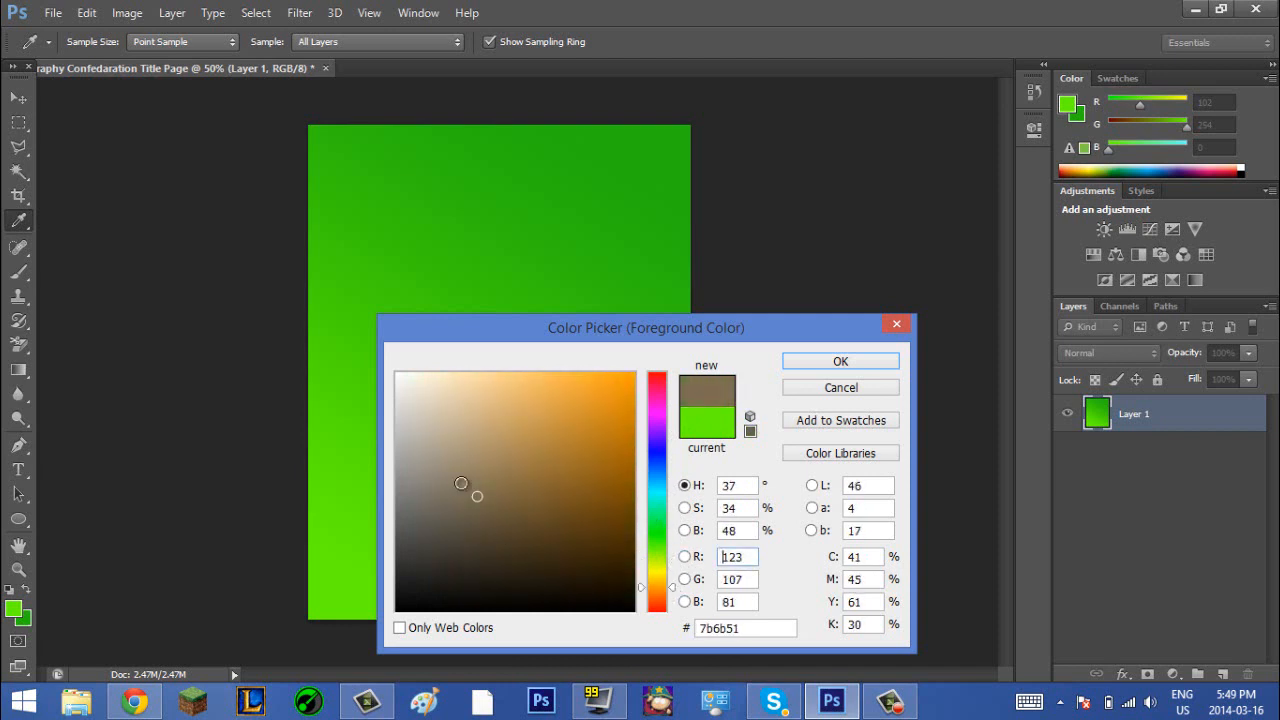
{"action": "left_click", "coordinate": [508, 512]}
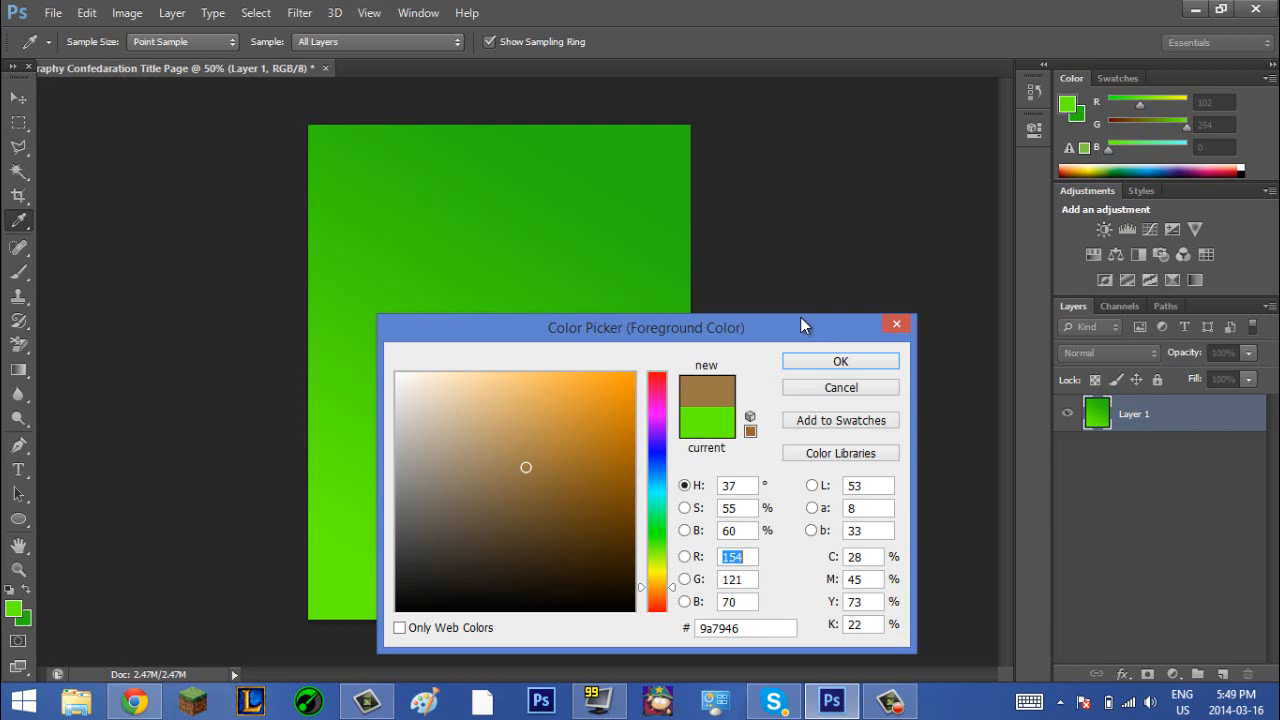
{"action": "left_click", "coordinate": [840, 360]}
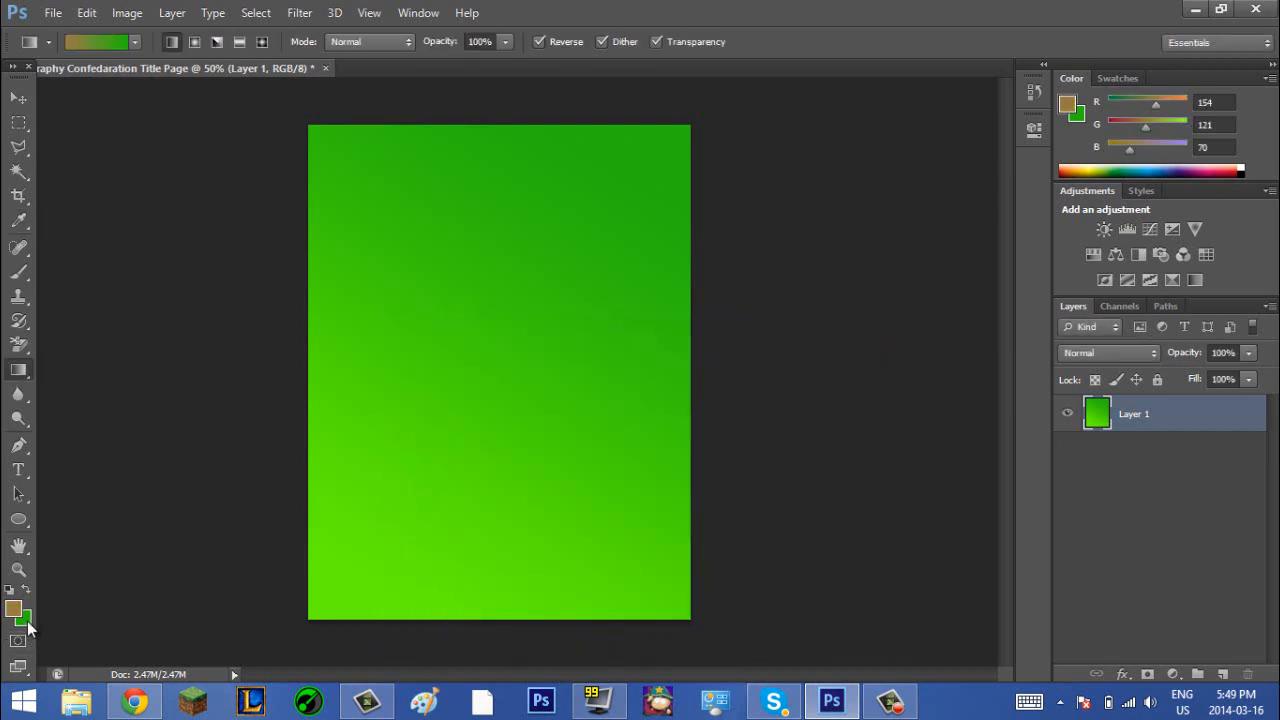
- In the background Color Picker, sample through darker green and olive shades
{"action": "left_click", "coordinate": [16, 620]}
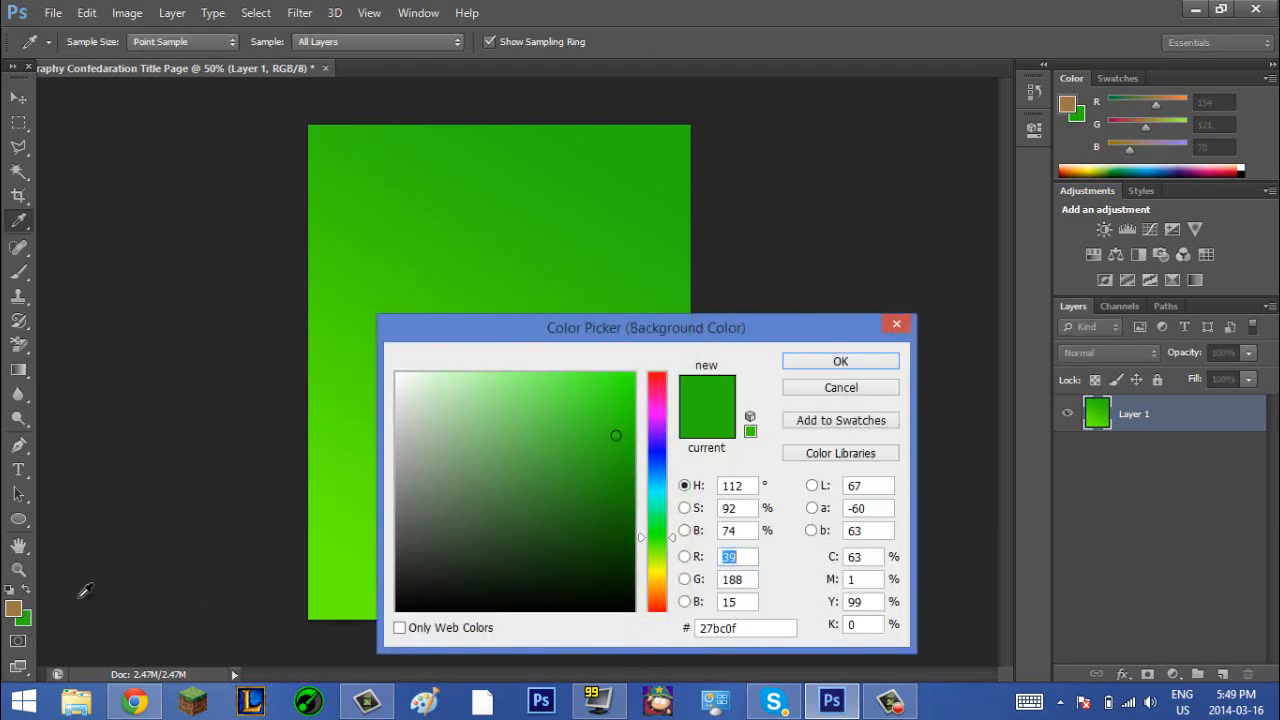
{"action": "left_click", "coordinate": [510, 496]}
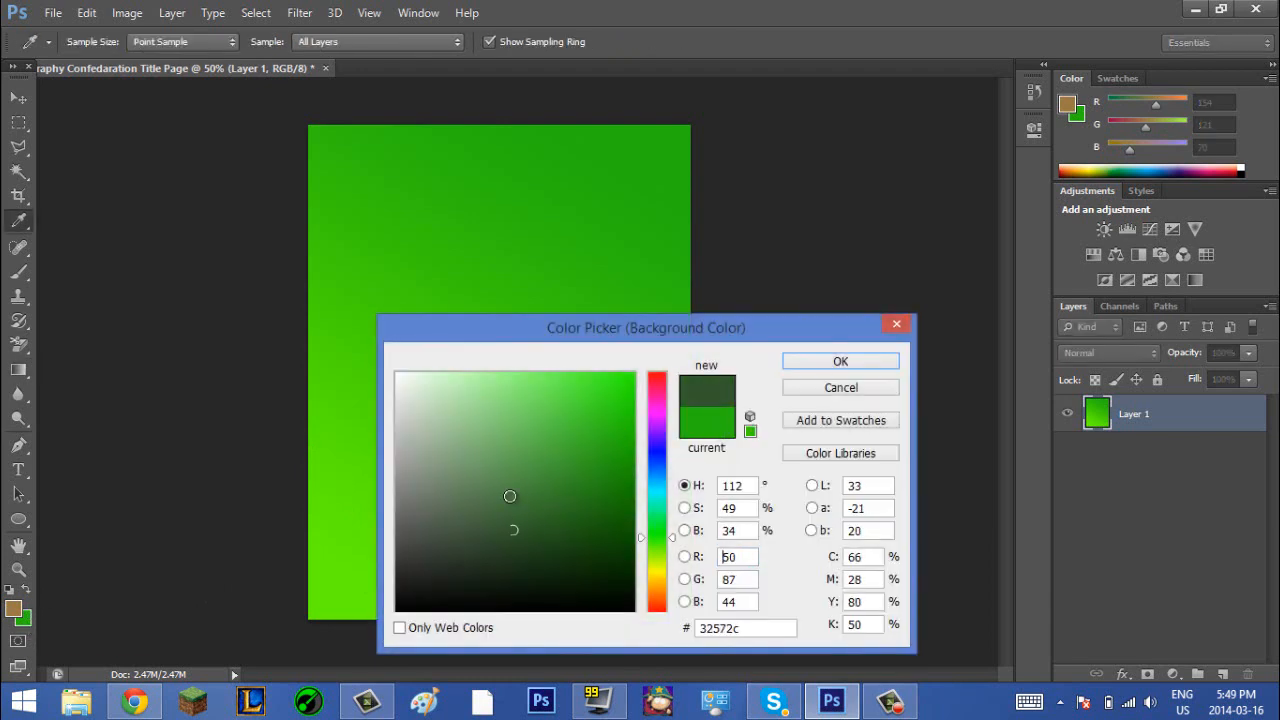
{"action": "left_click", "coordinate": [512, 424]}
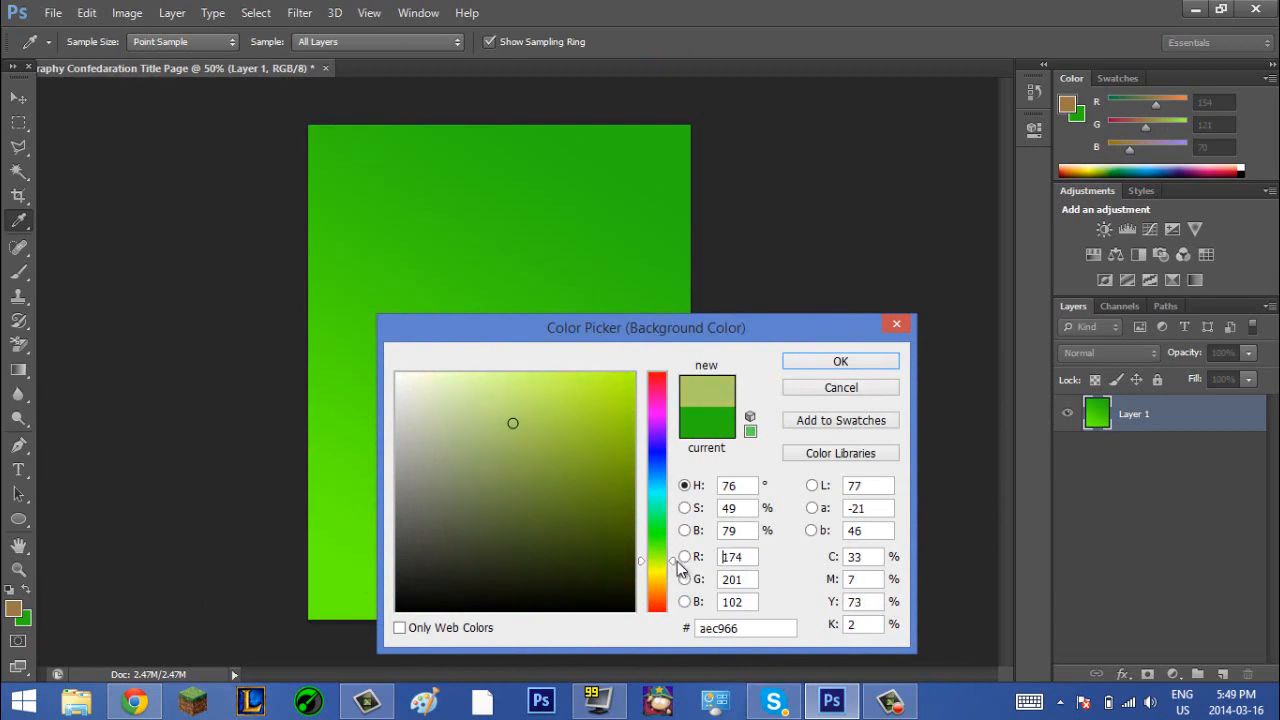
{"action": "left_click", "coordinate": [536, 492]}
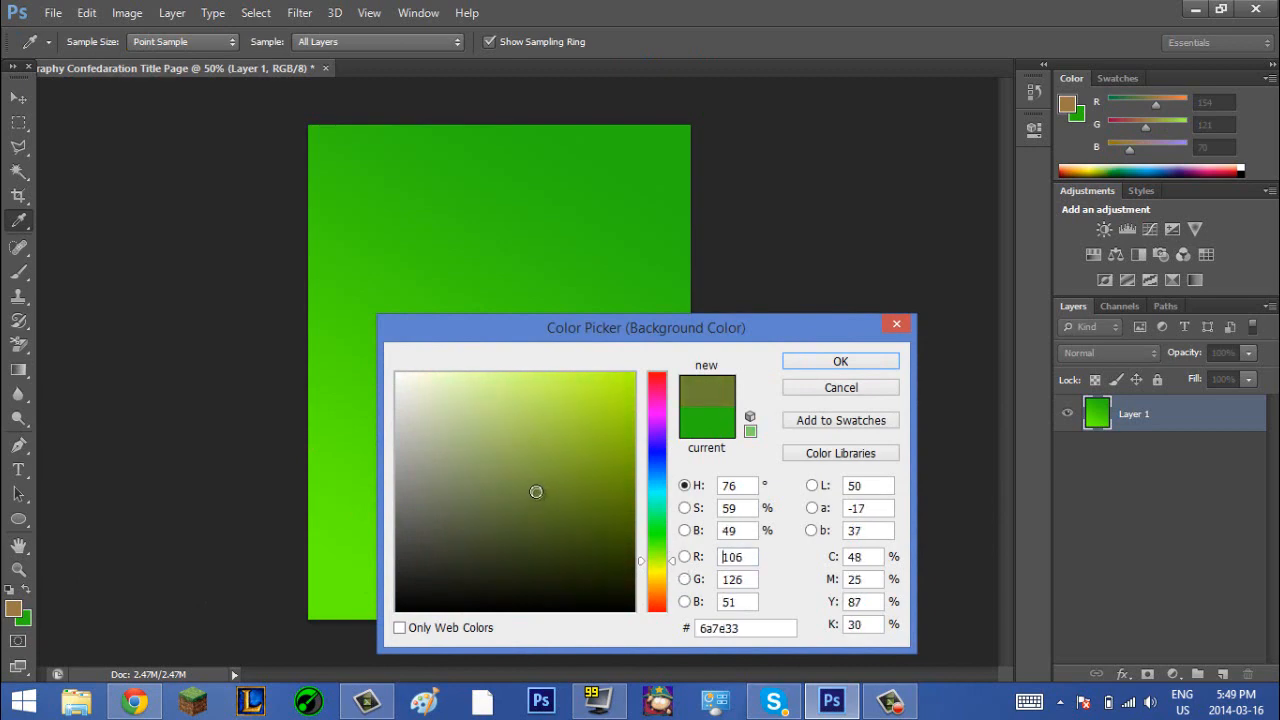
{"action": "left_click", "coordinate": [524, 394]}
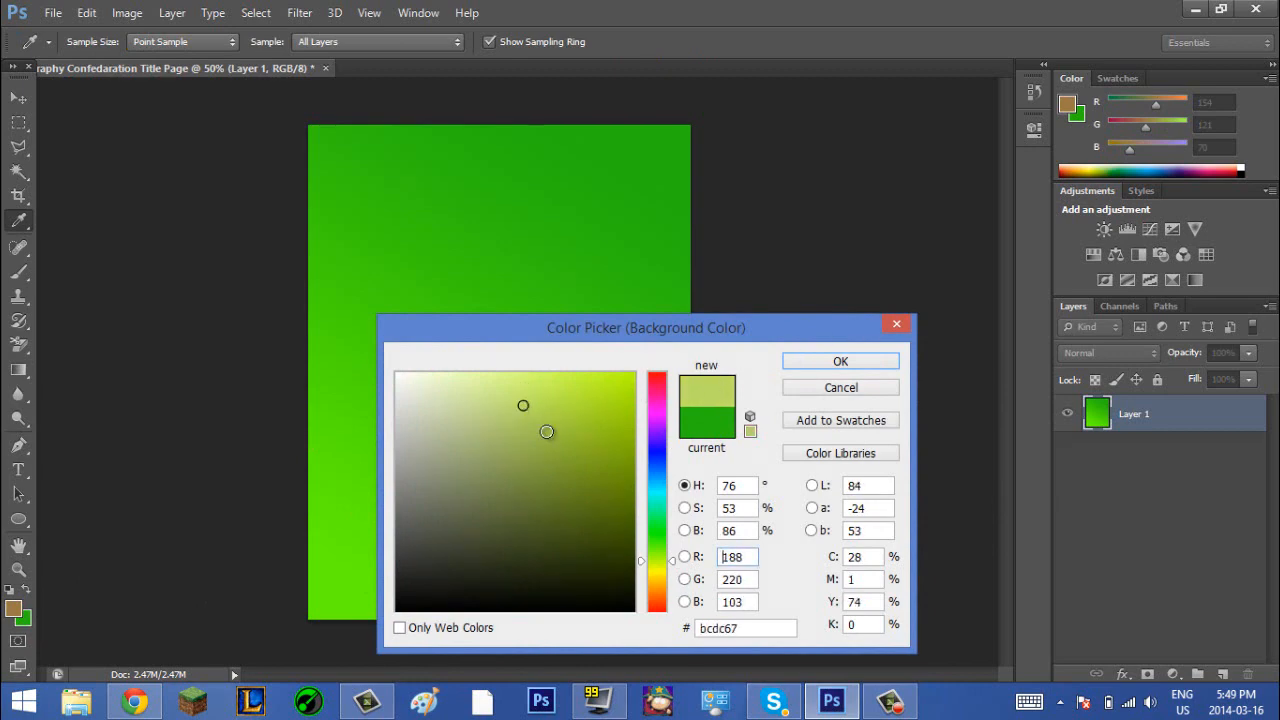
- Settle on a dark brown background, about R46 G34 B19, and accept it
{"action": "left_click", "coordinate": [536, 416]}
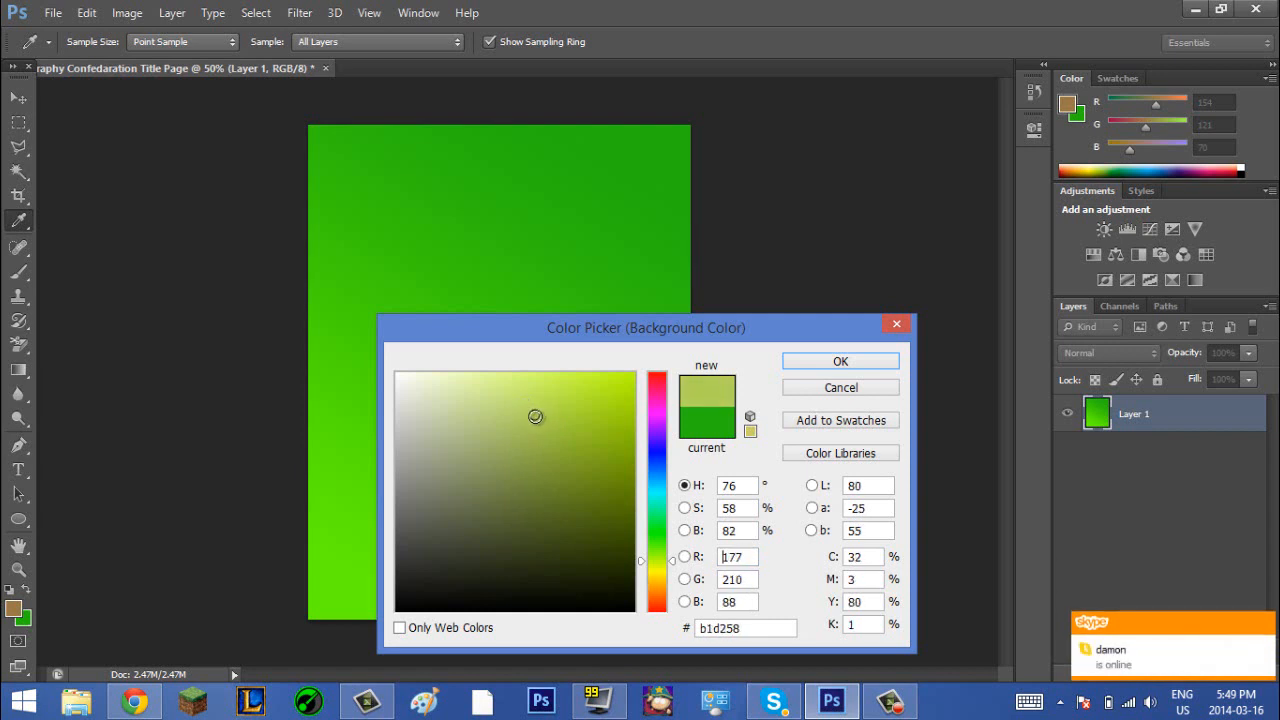
{"action": "left_click", "coordinate": [540, 460]}
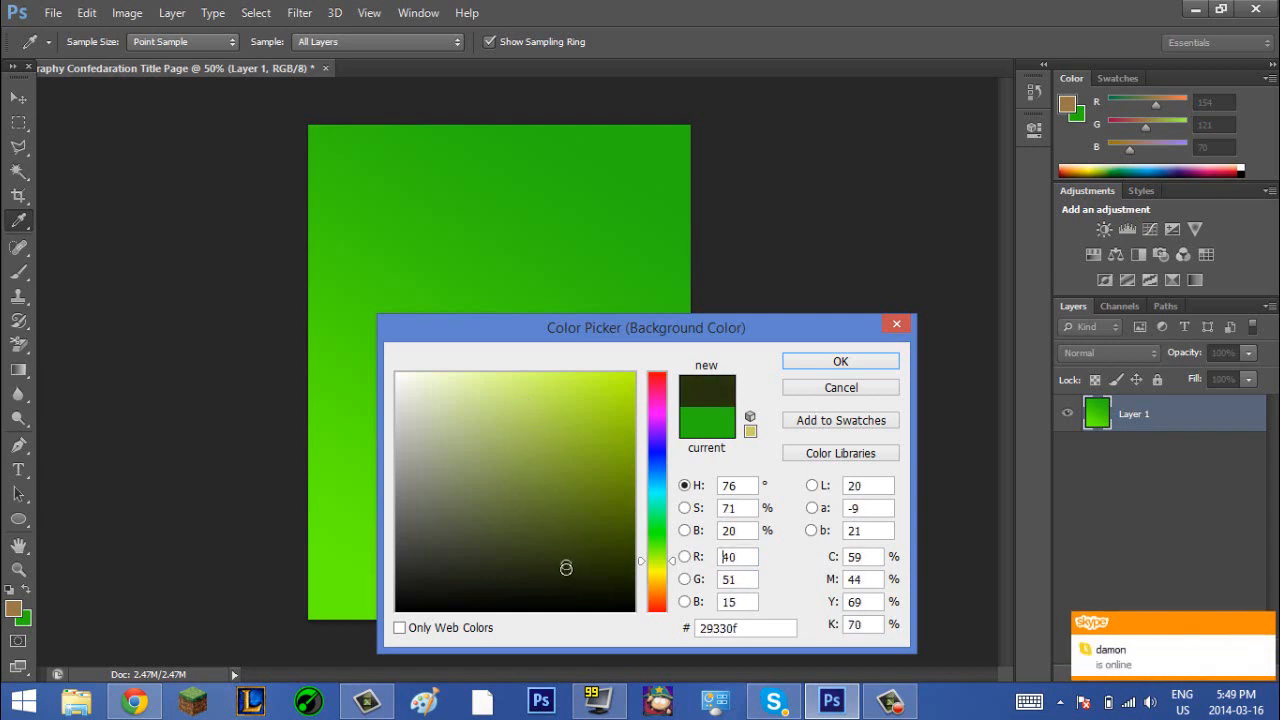
{"action": "left_click", "coordinate": [540, 562]}
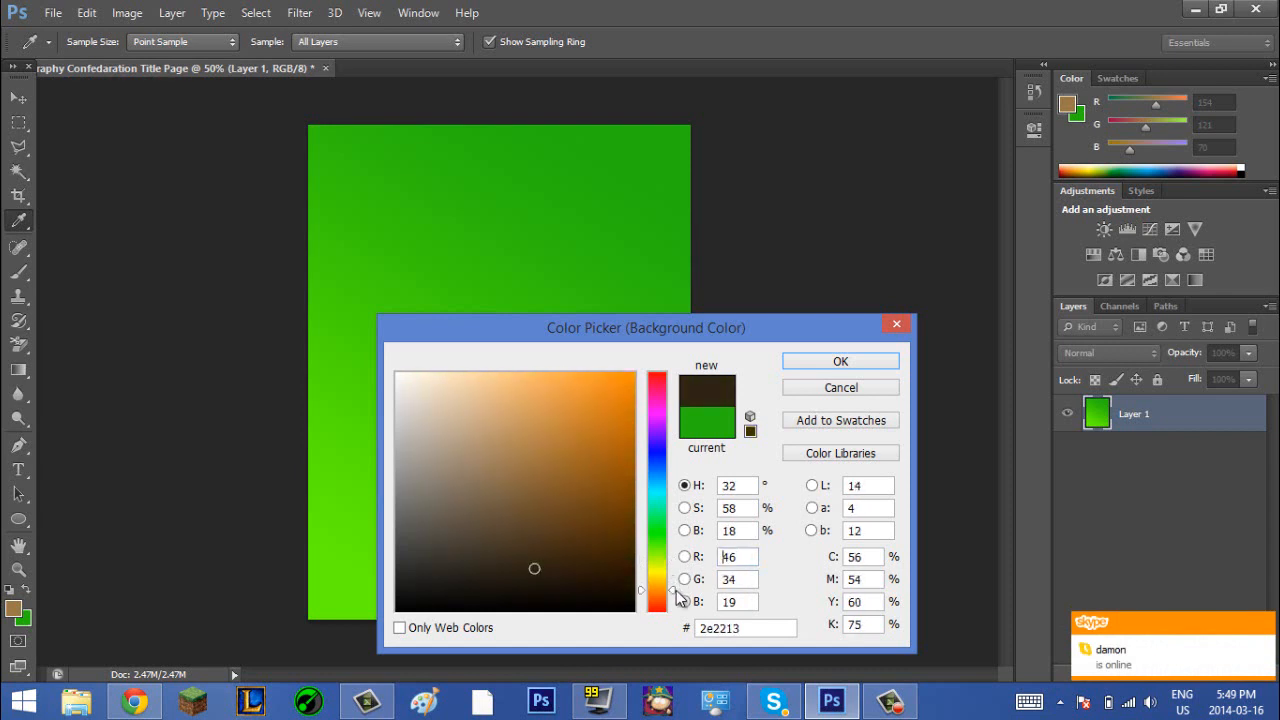
{"action": "left_click", "coordinate": [576, 558]}
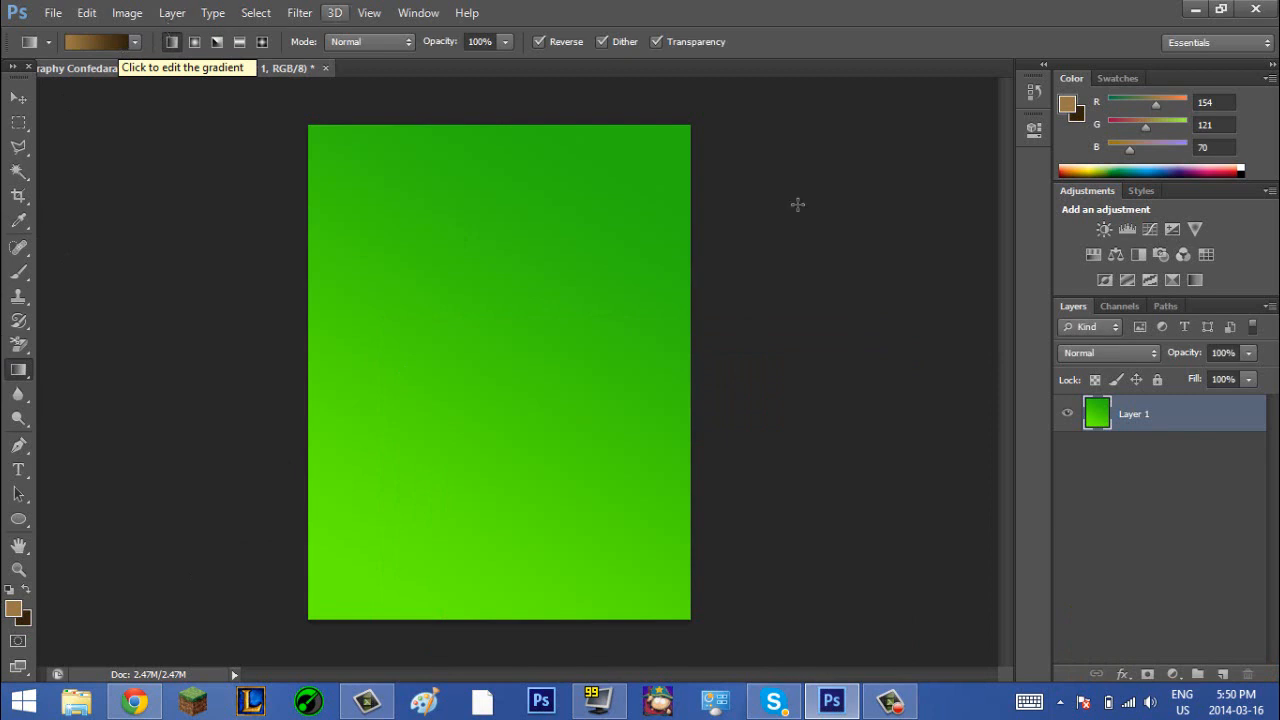
{"action": "mouse_move", "coordinate": [56, 40]}
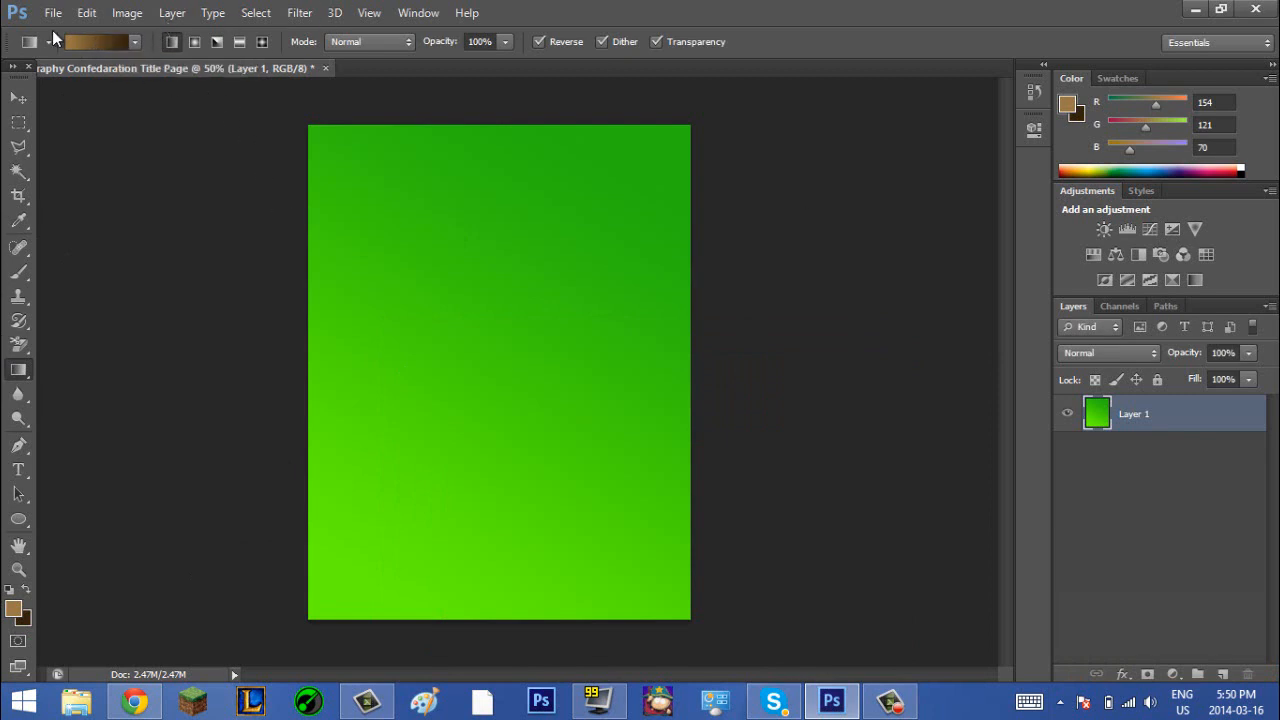
- Confirm the tan-to-dark-brown gradient in the Gradient Editor and drag it vertically across the canvas
{"action": "left_click", "coordinate": [96, 40]}
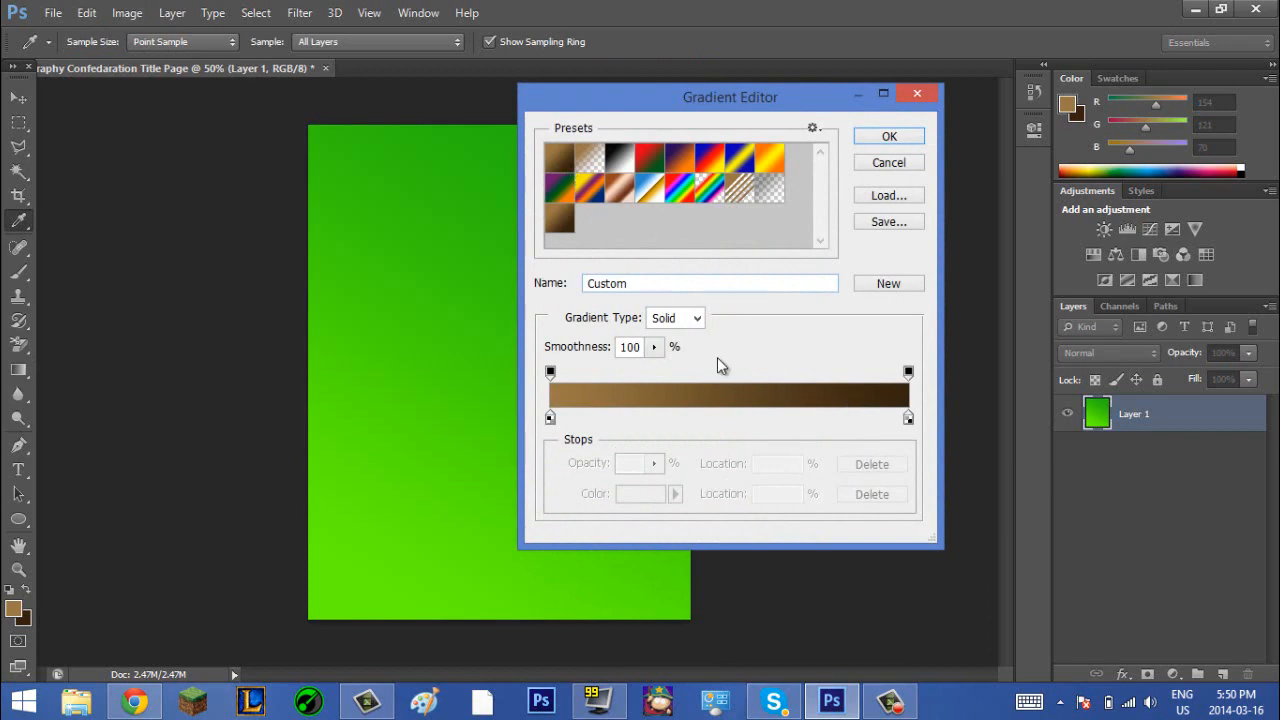
{"action": "left_click_drag", "start_coordinate": [730, 94], "coordinate": [516, 164]}
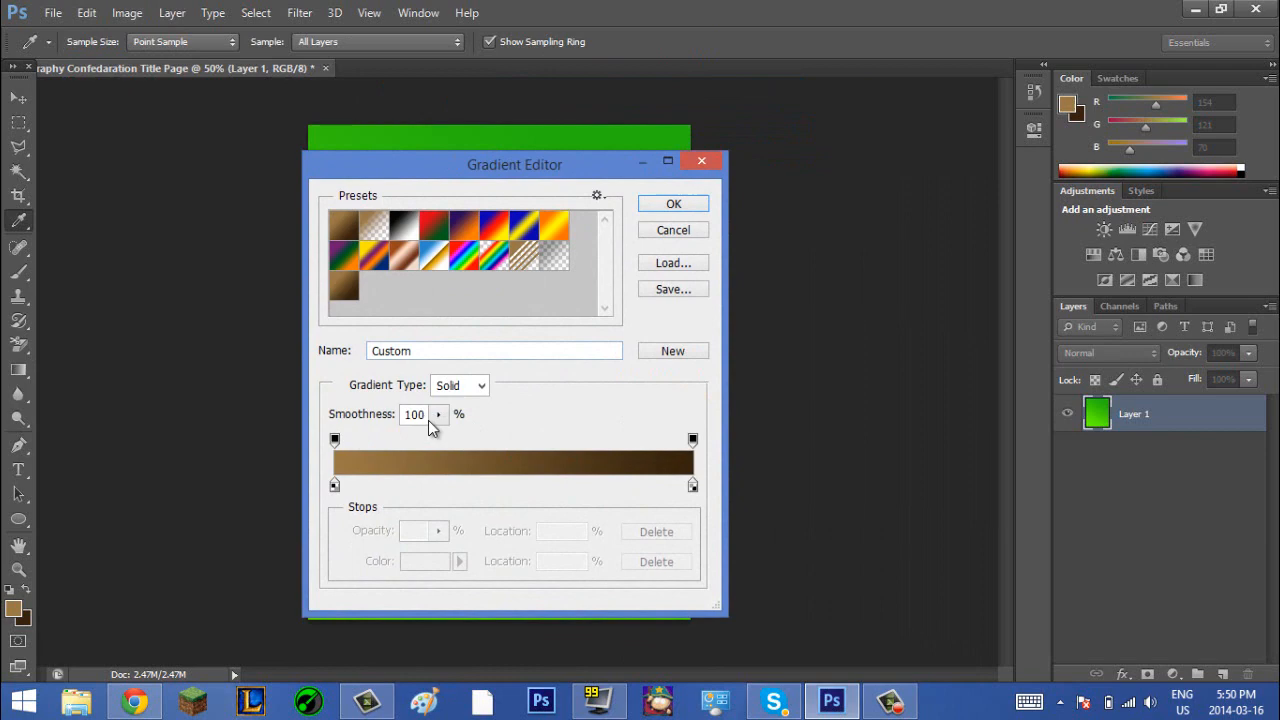
{"action": "left_click", "coordinate": [464, 440]}
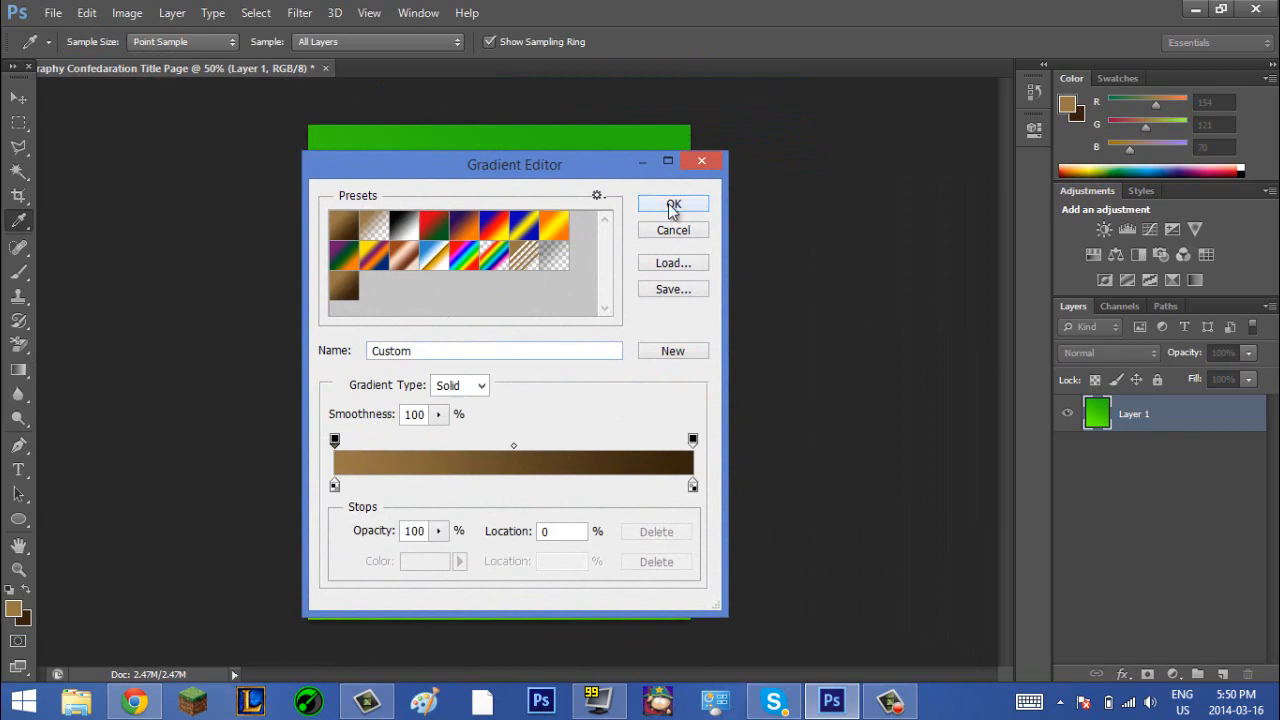
{"action": "left_click", "coordinate": [672, 204]}
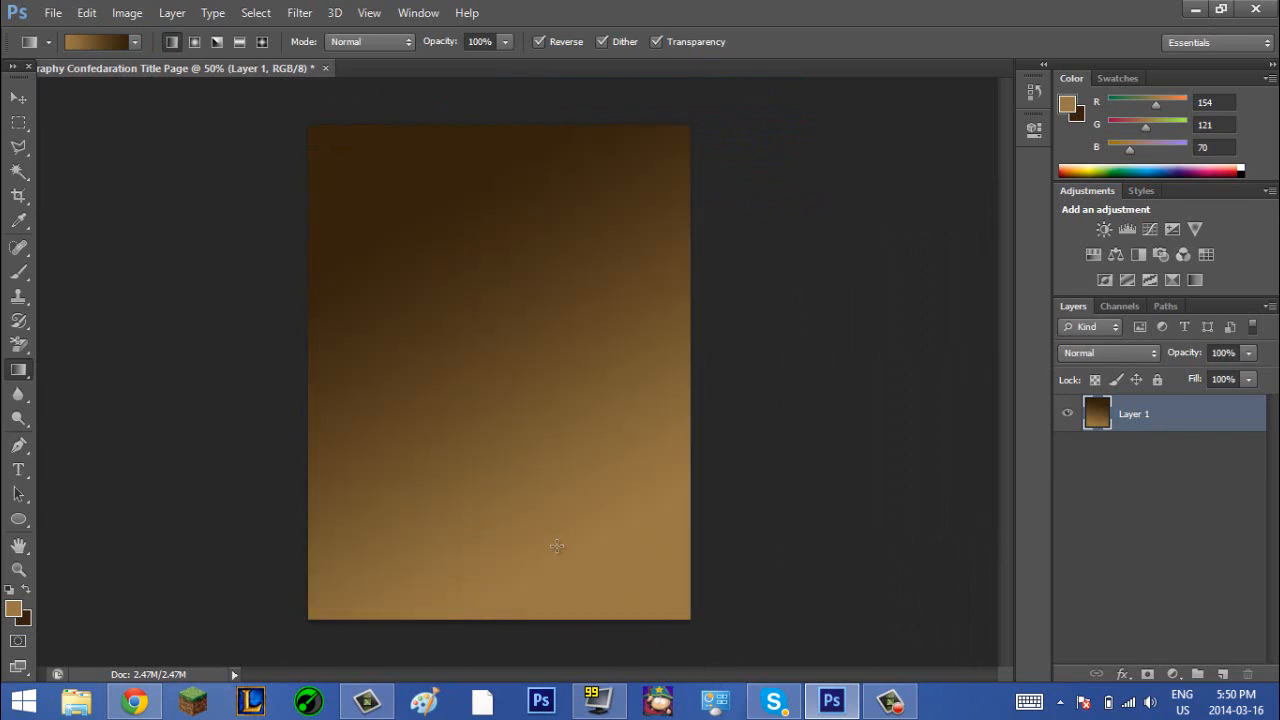
{"action": "left_click_drag", "start_coordinate": [556, 546], "coordinate": [596, 220]}
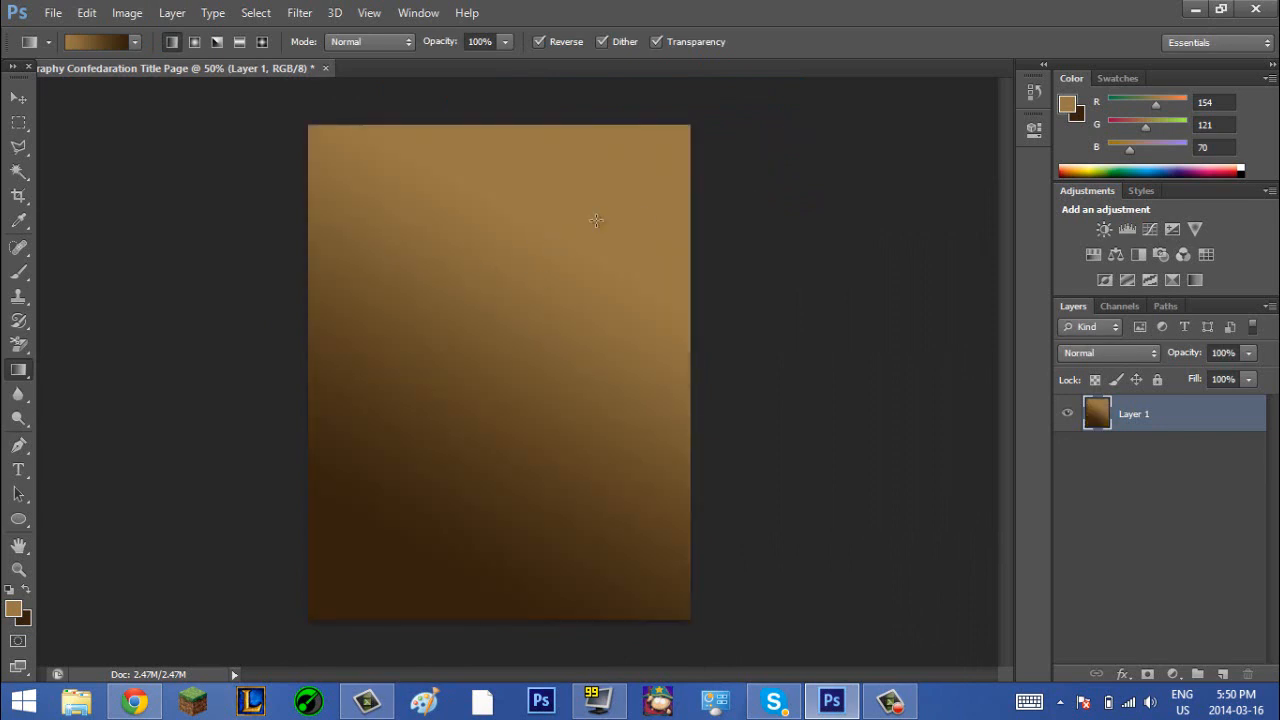